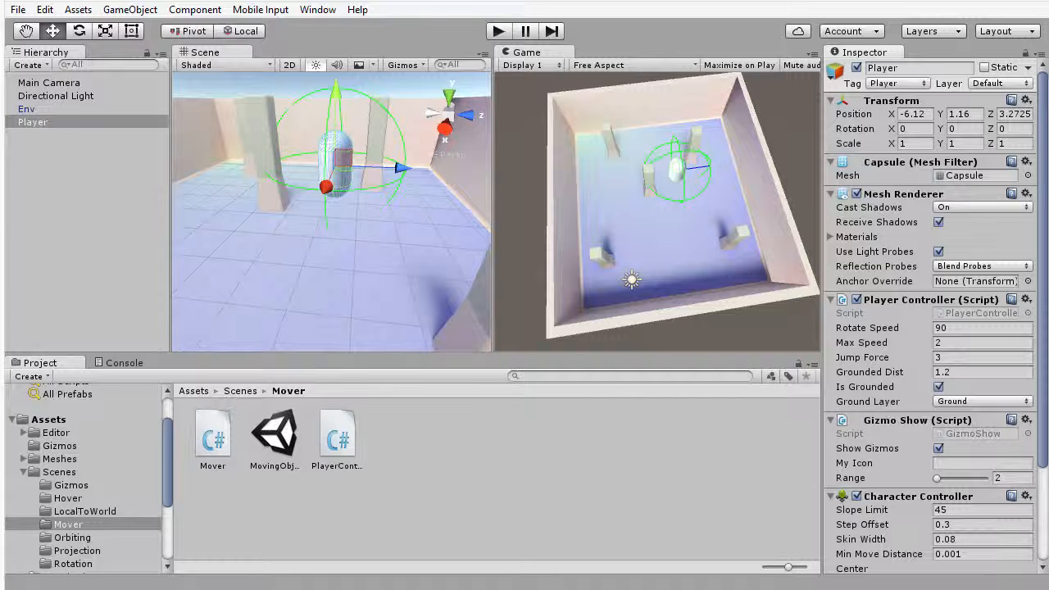
mouse_move(692, 276)
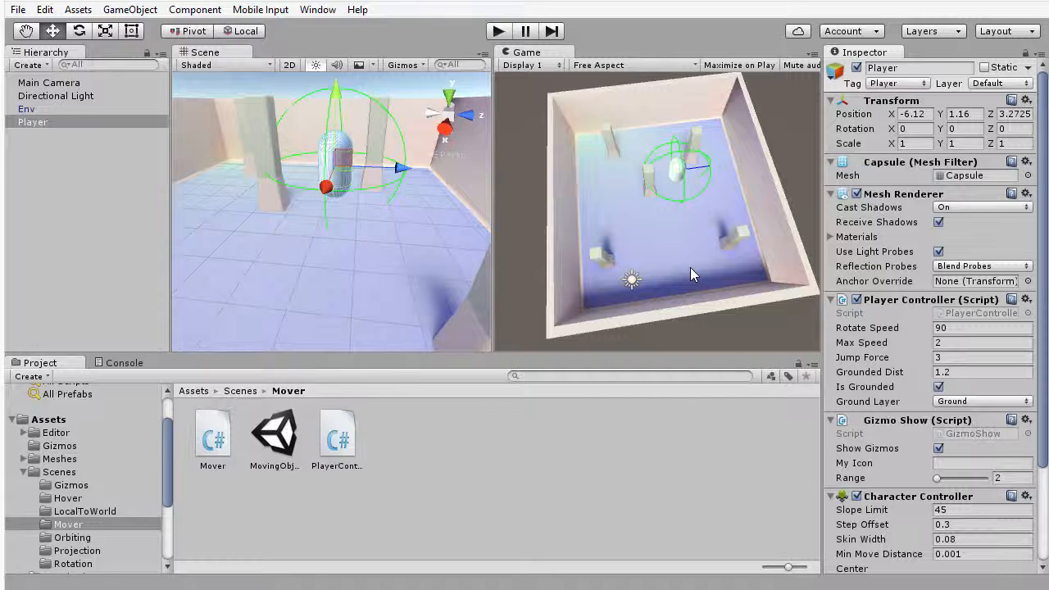
mouse_move(528, 107)
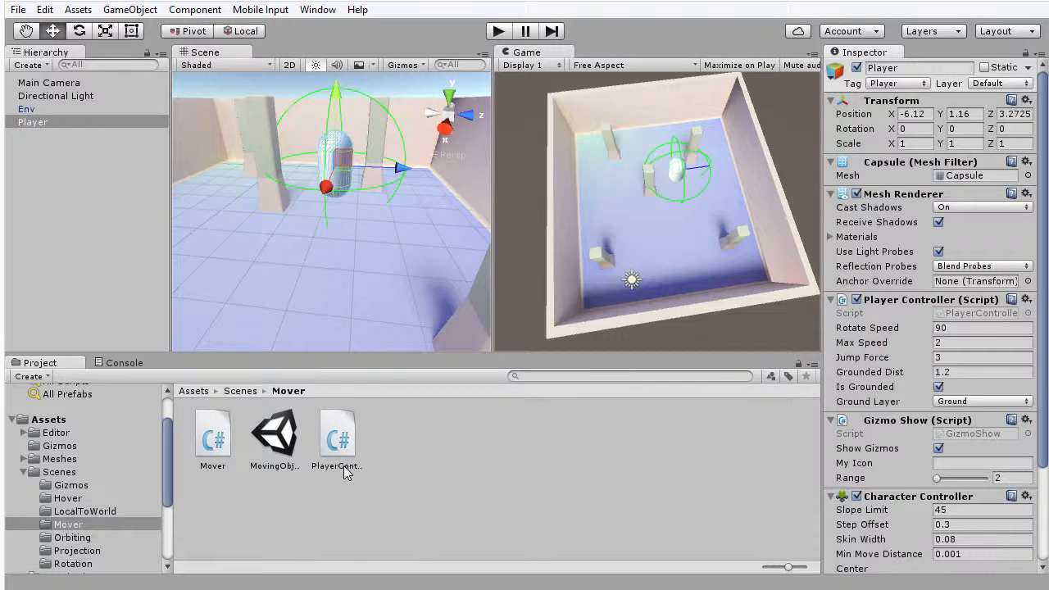
Step: Review the PlayerController class name, its Awake component lookups, then move down to FixedUpdate
double_click(336, 429)
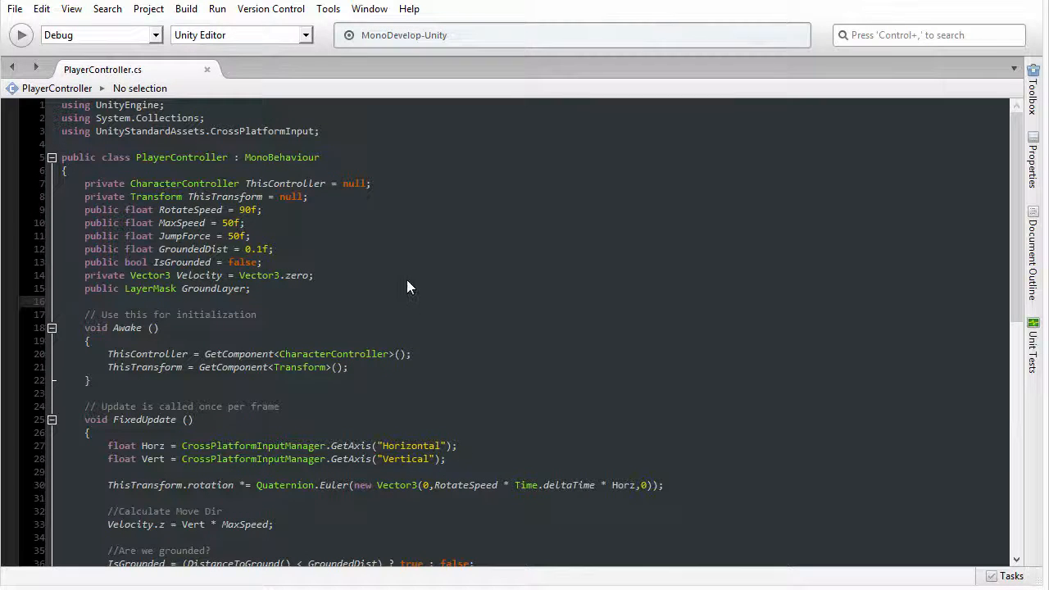
double_click(180, 157)
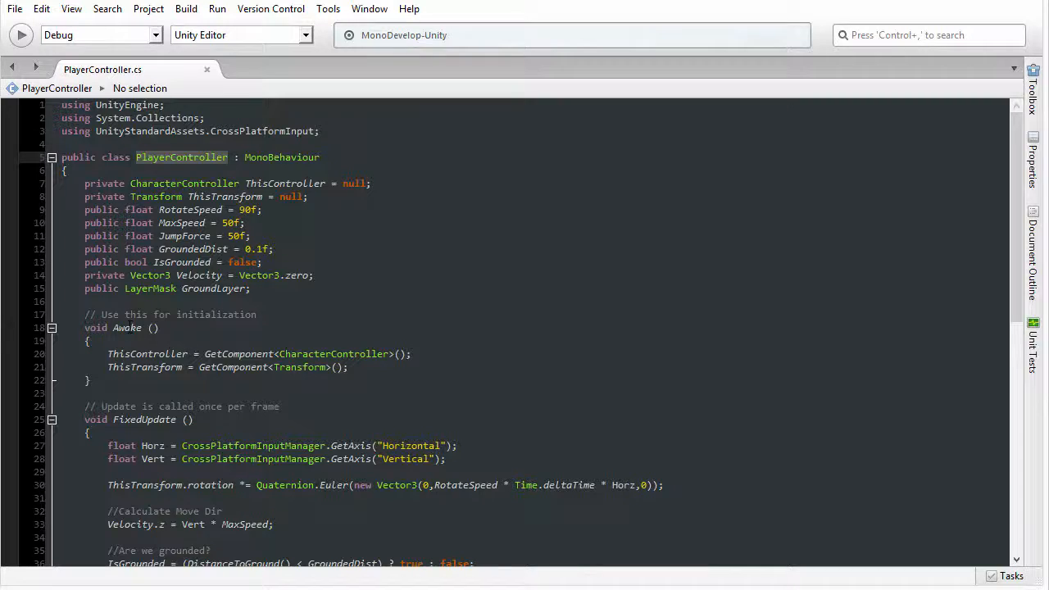
left_click(128, 328)
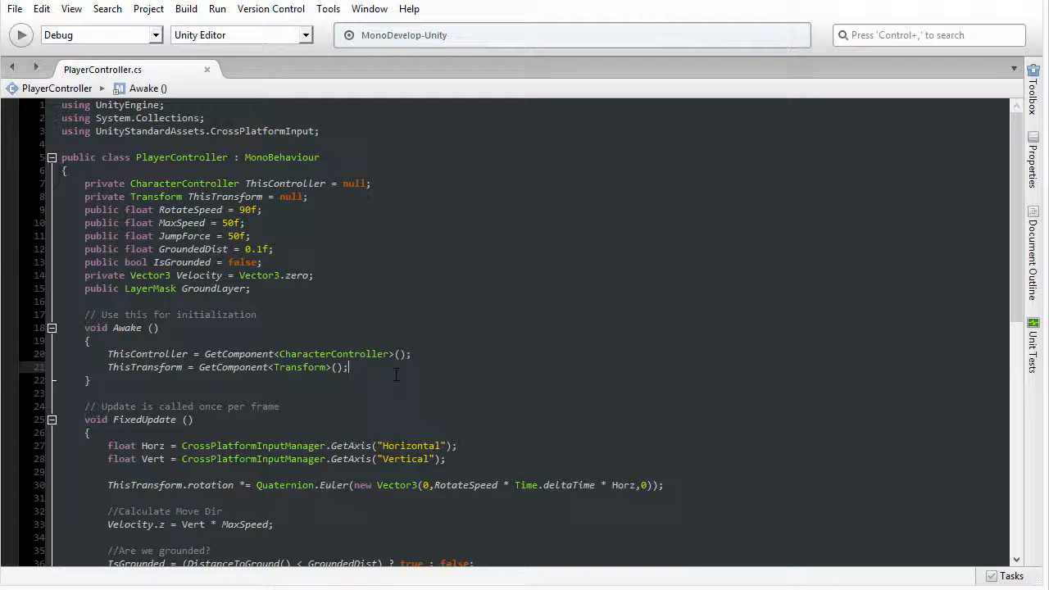
scroll("down", 3)
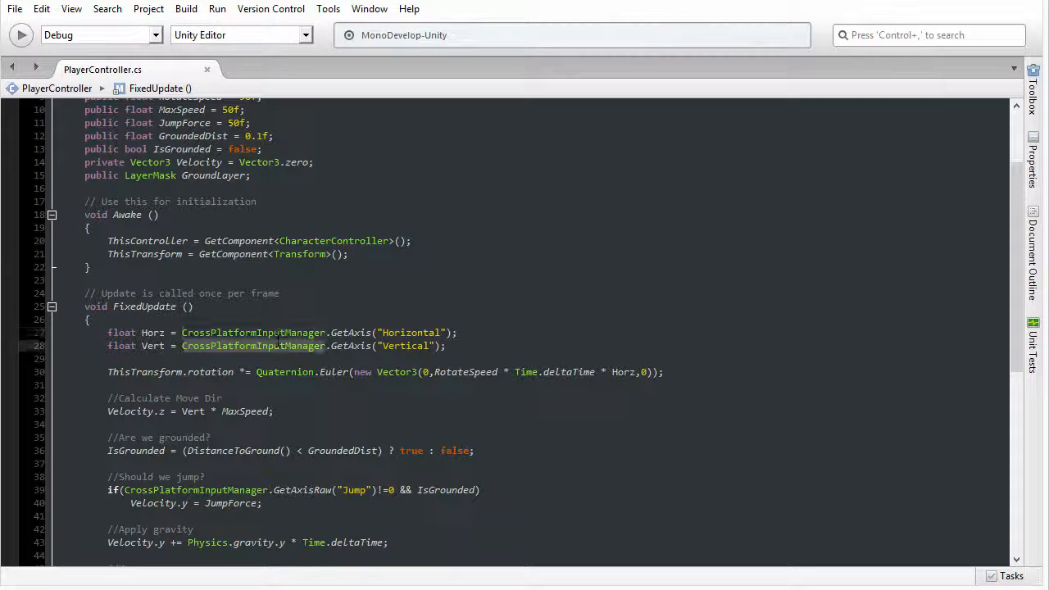
left_click(456, 344)
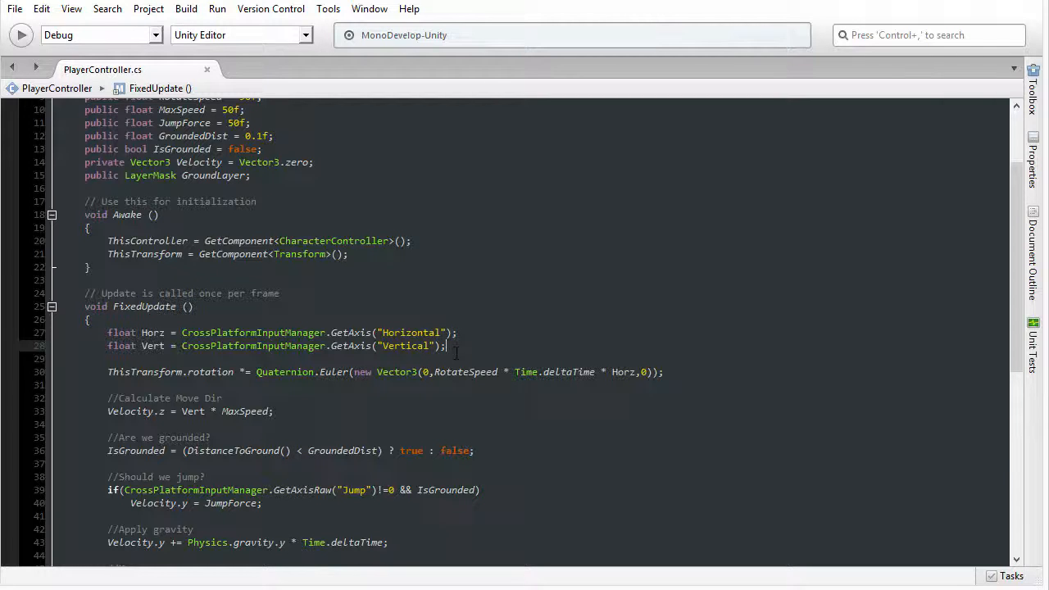
scroll("down", 3)
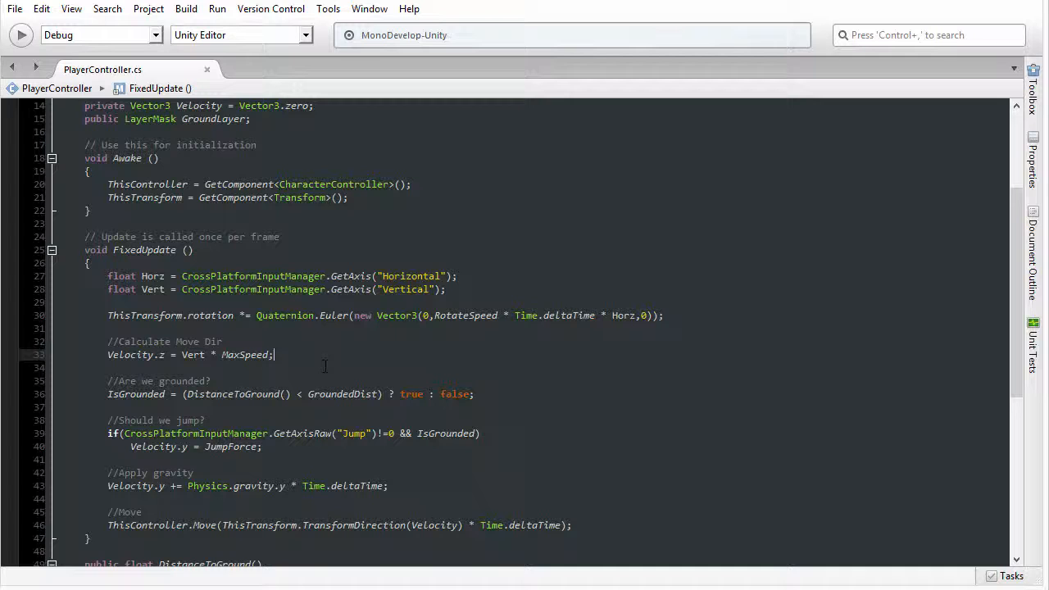
scroll("down", 3)
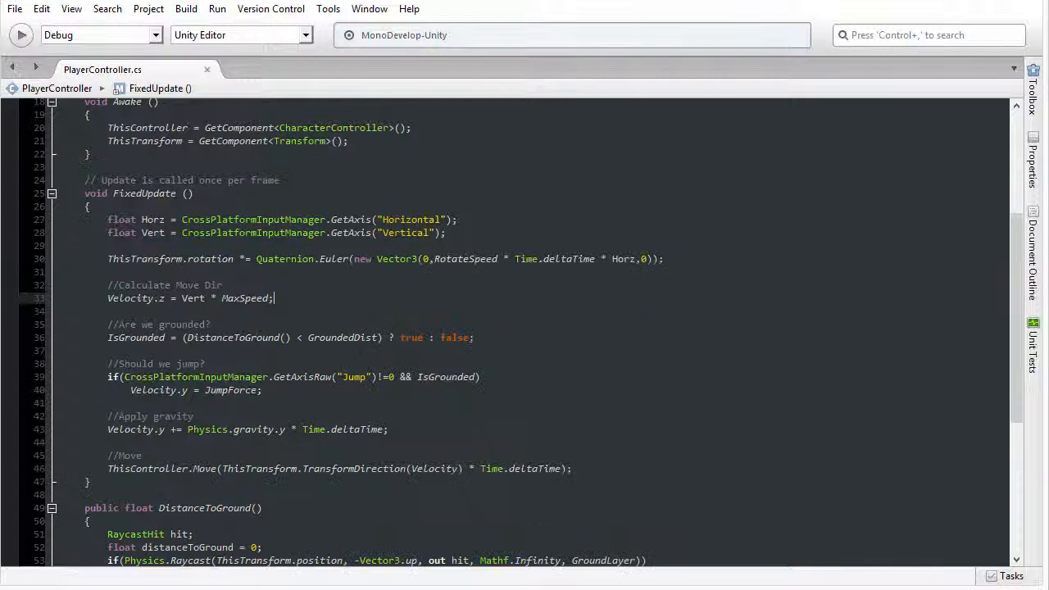
double_click(155, 364)
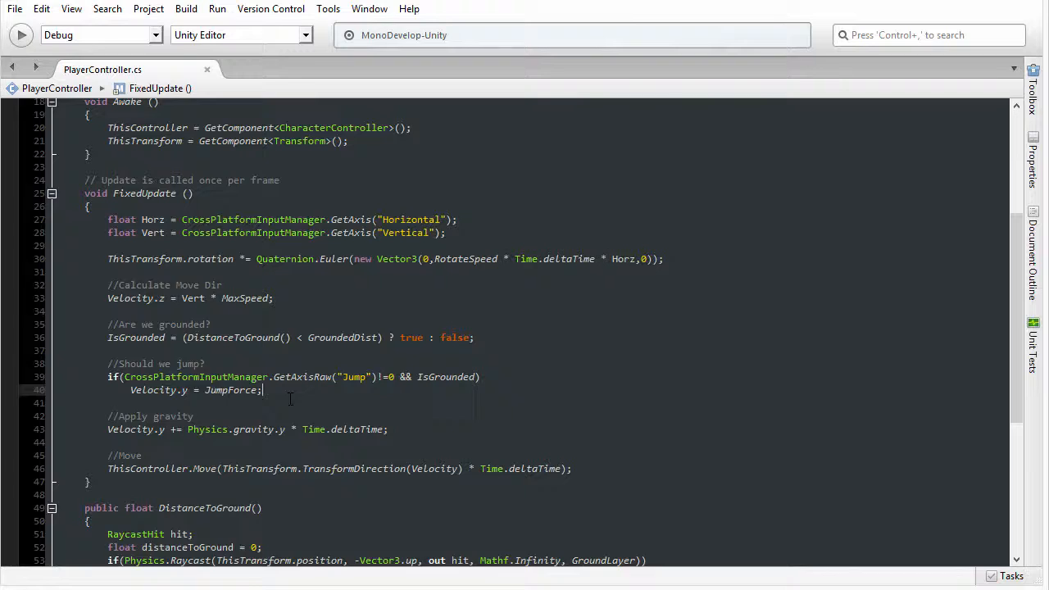
scroll("up", 3)
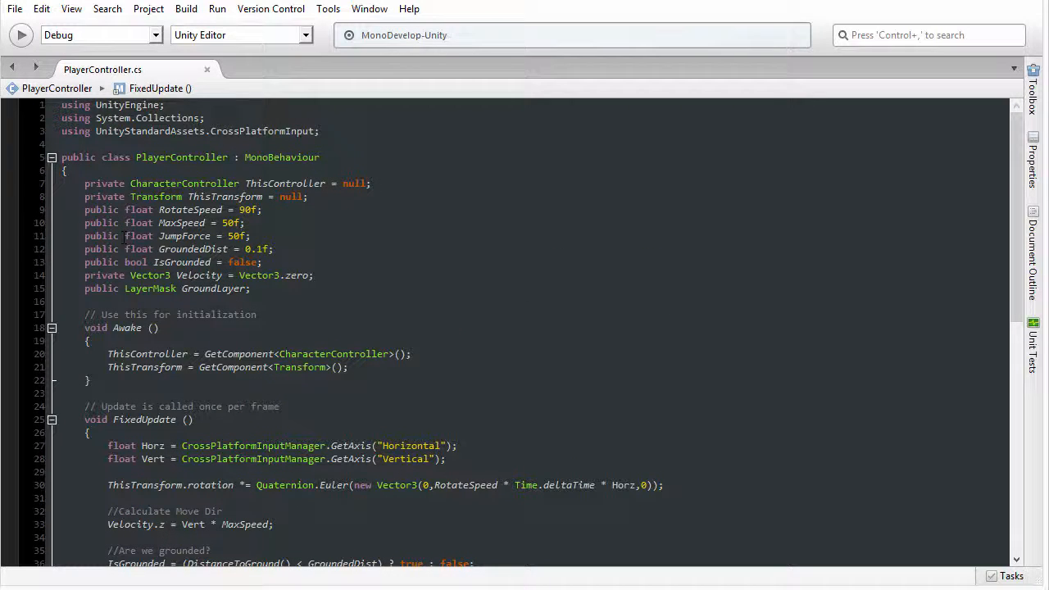
left_click(184, 236)
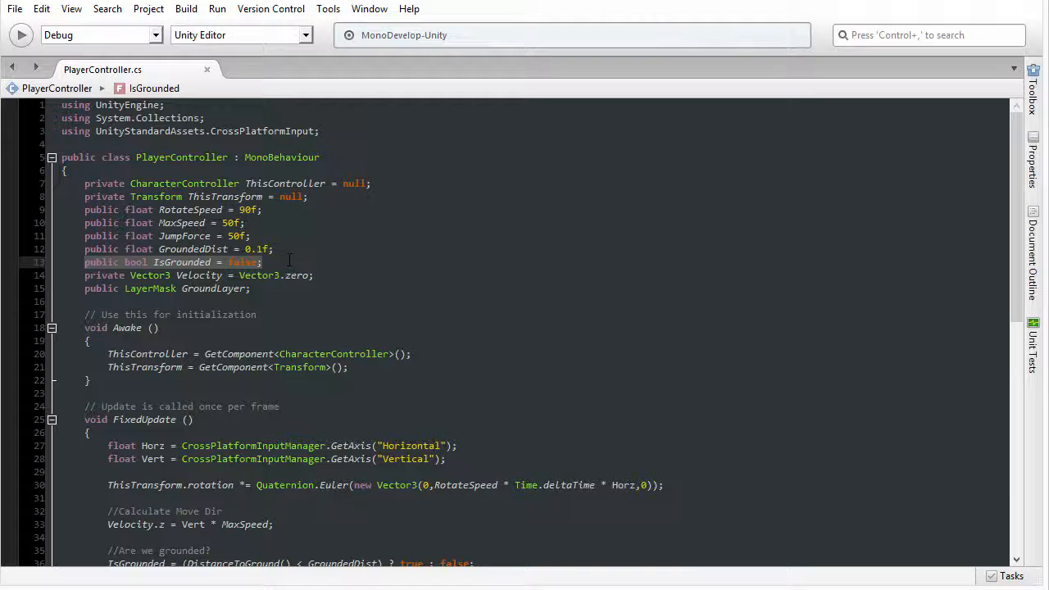
scroll("down", 3)
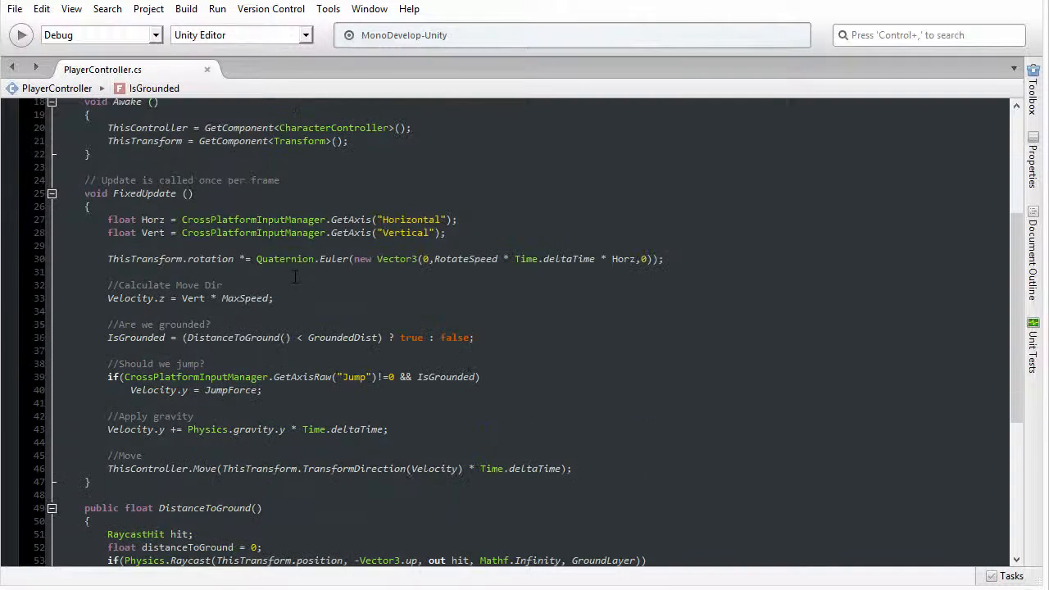
scroll("down", 3)
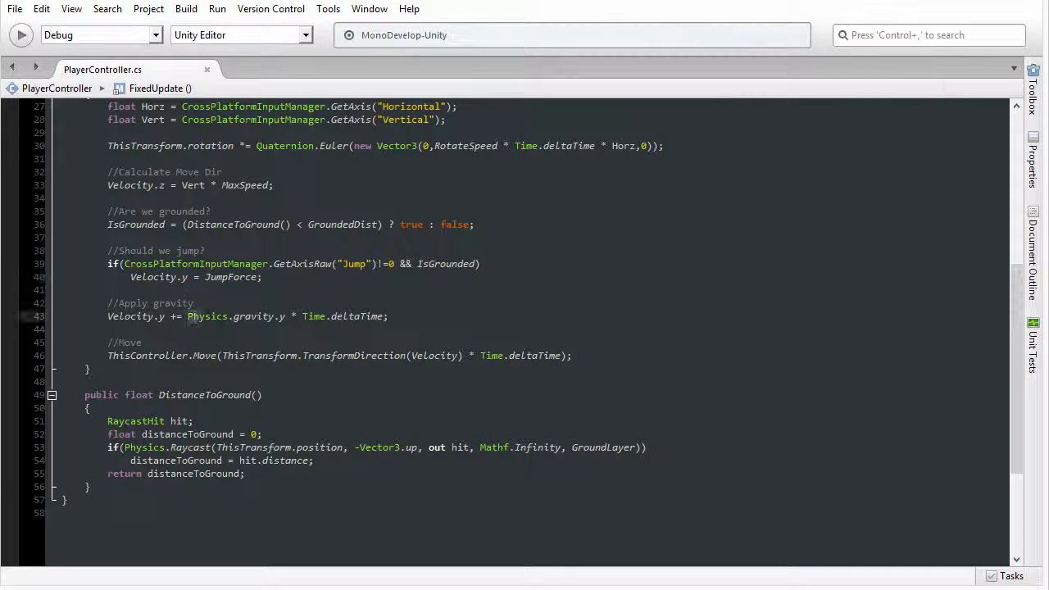
double_click(207, 315)
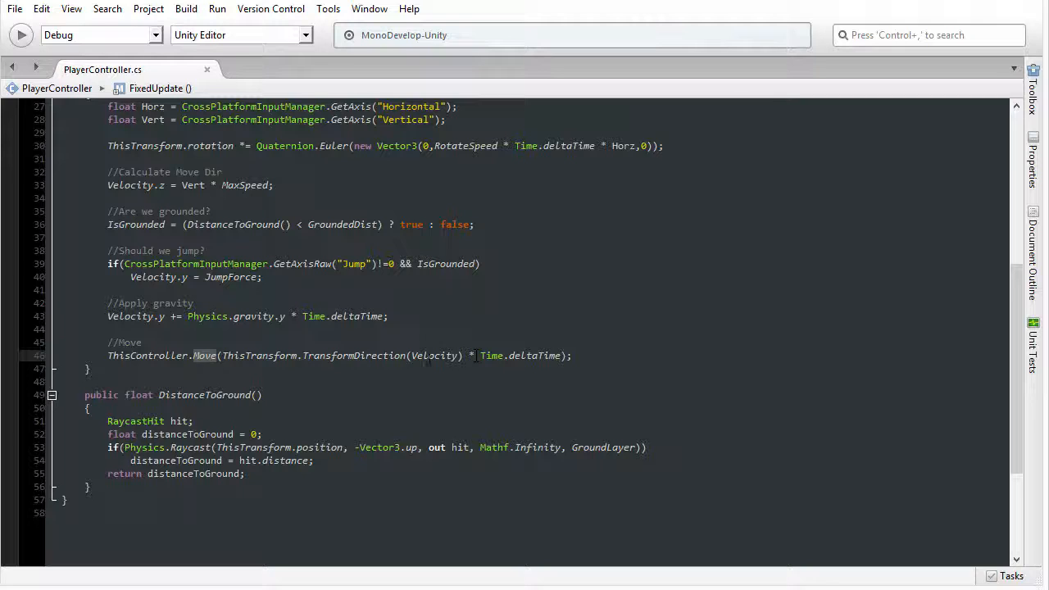
double_click(432, 354)
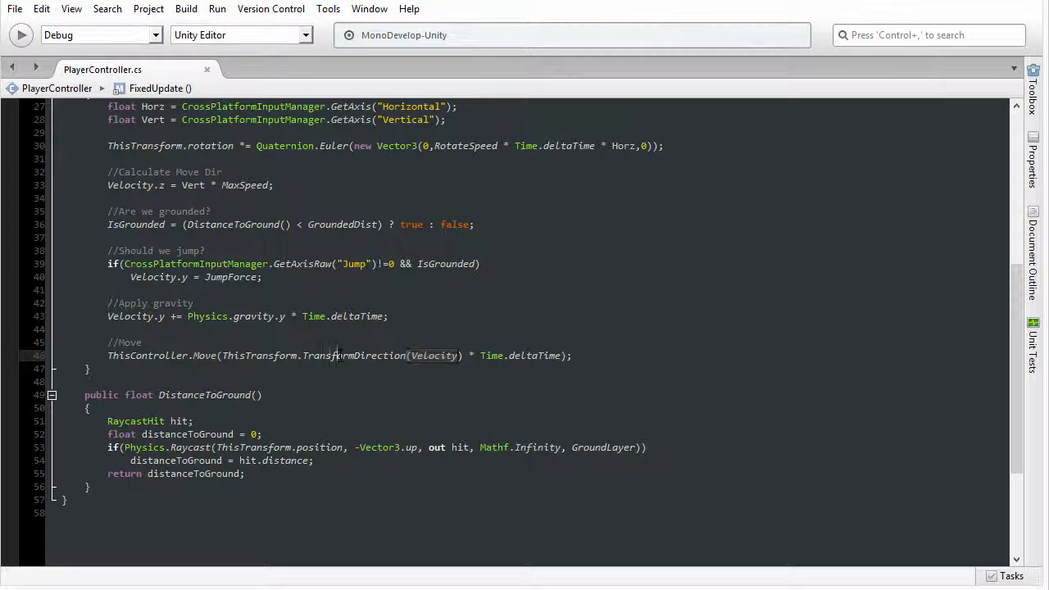
double_click(355, 354)
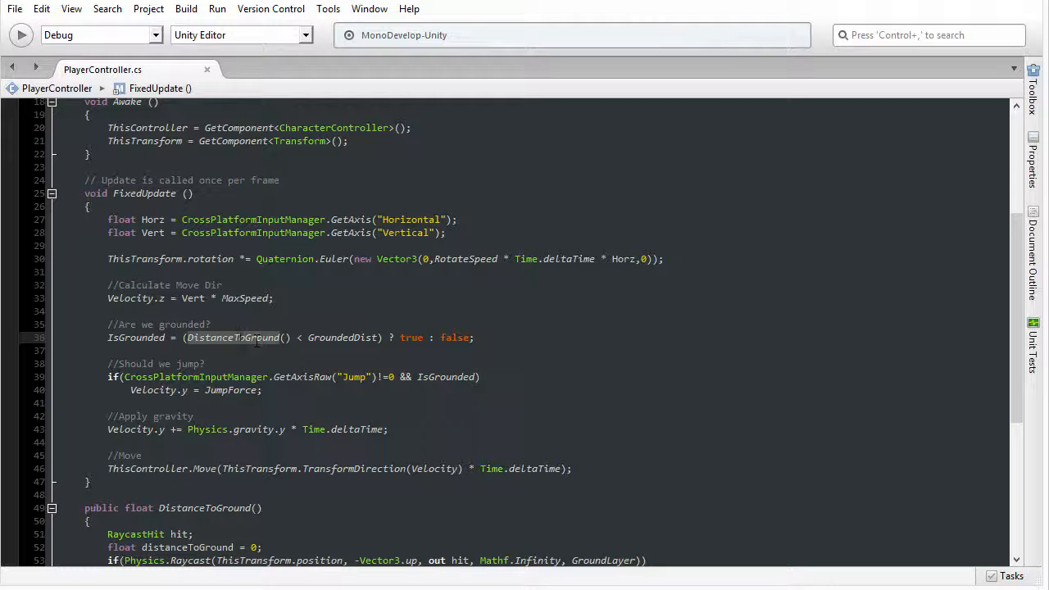
Step: Scroll through the remaining FixedUpdate jump and gravity logic to finish the review
scroll("down", 3)
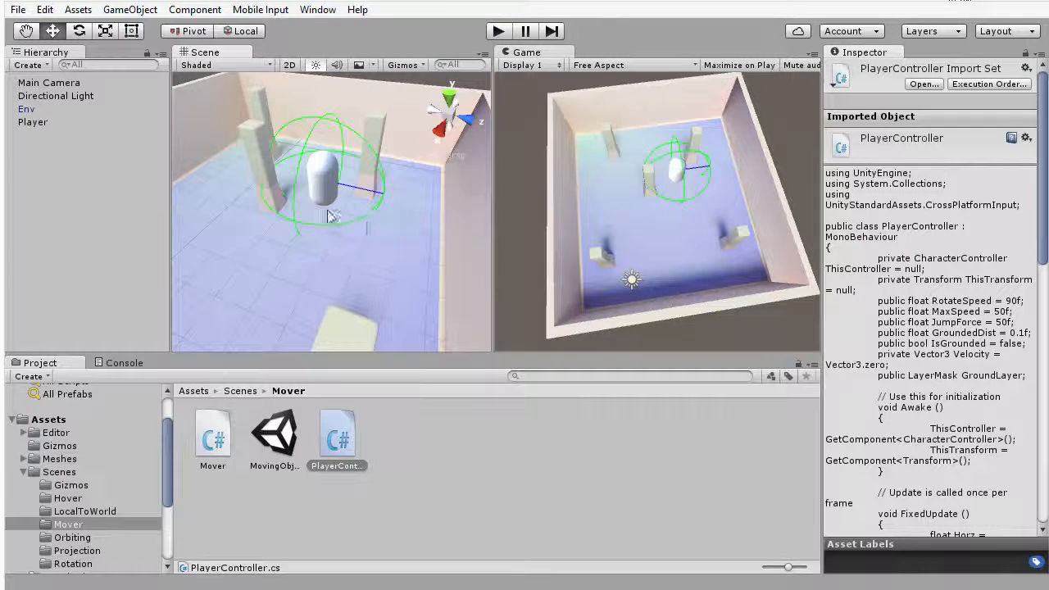
left_click(26, 108)
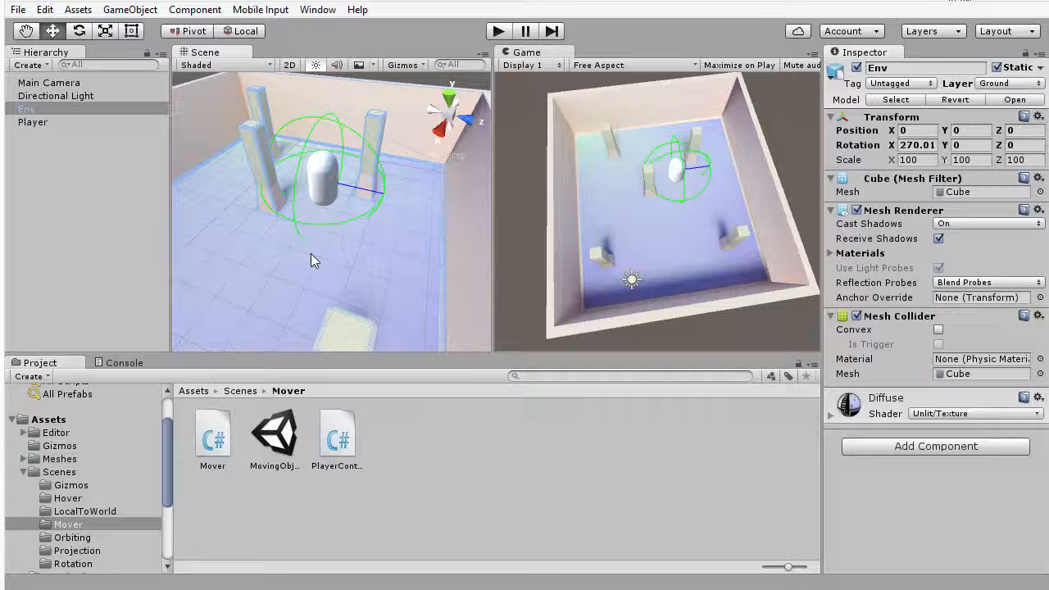
mouse_move(984, 92)
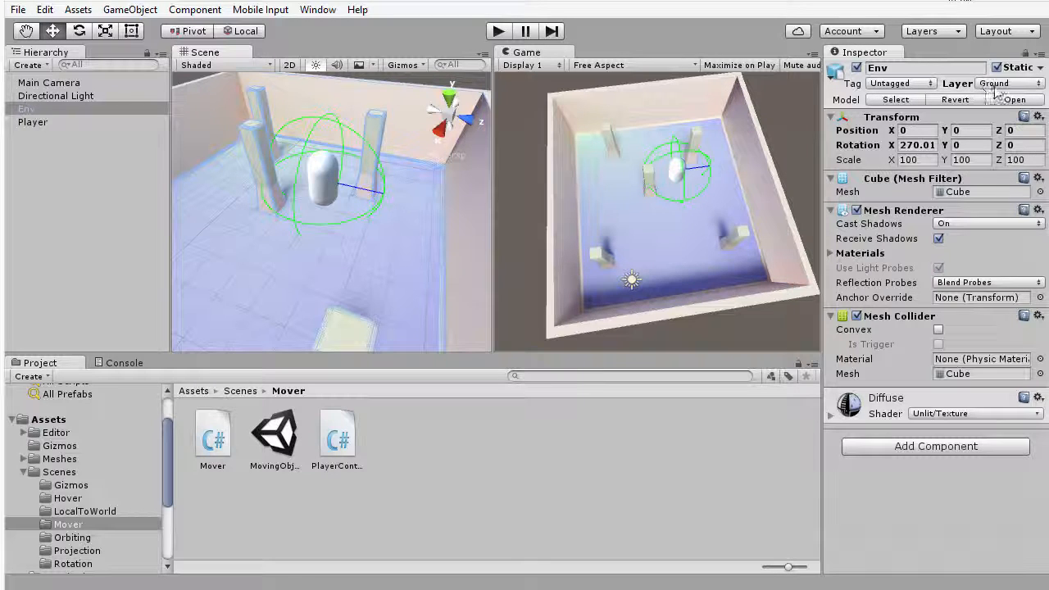
left_click(1036, 83)
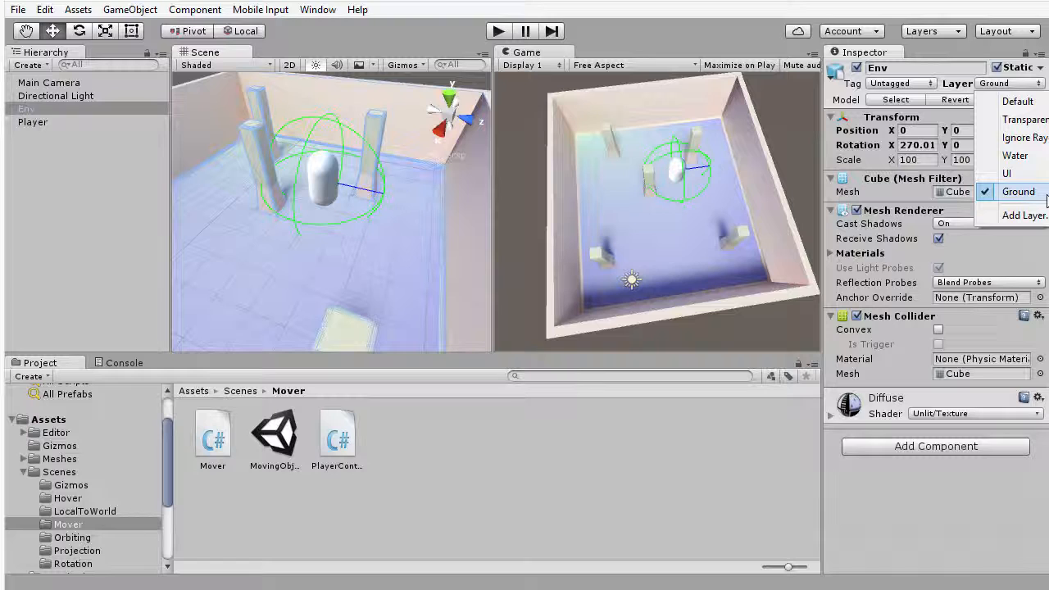
left_click(32, 121)
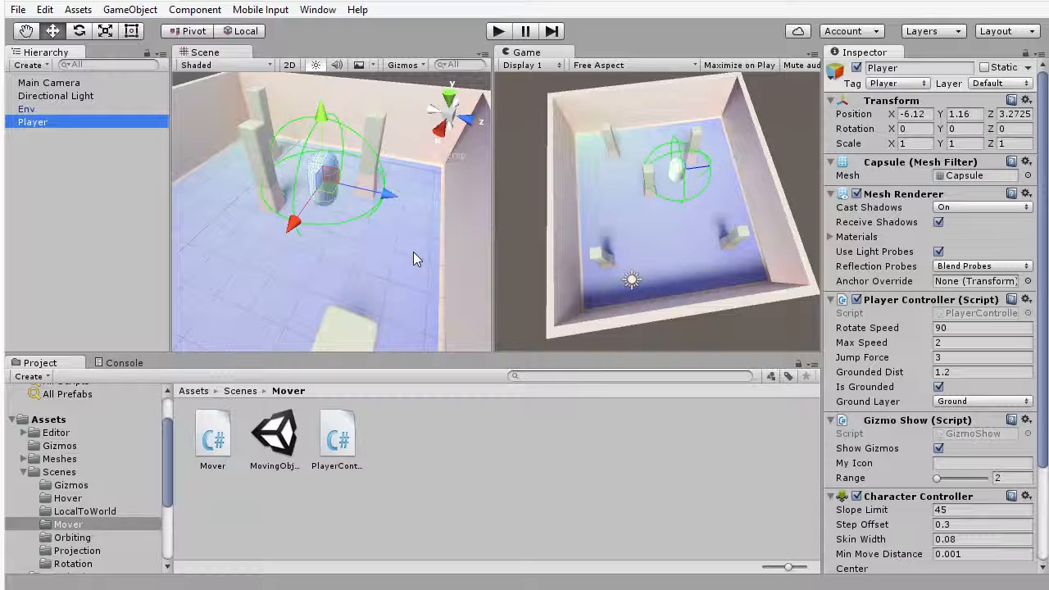
mouse_move(425, 203)
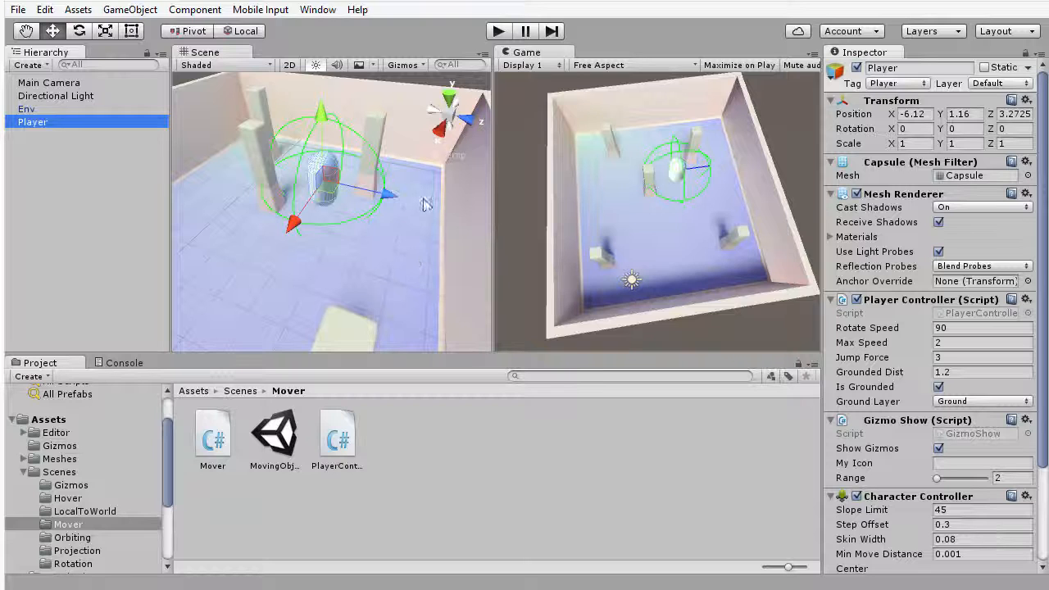
left_click(26, 108)
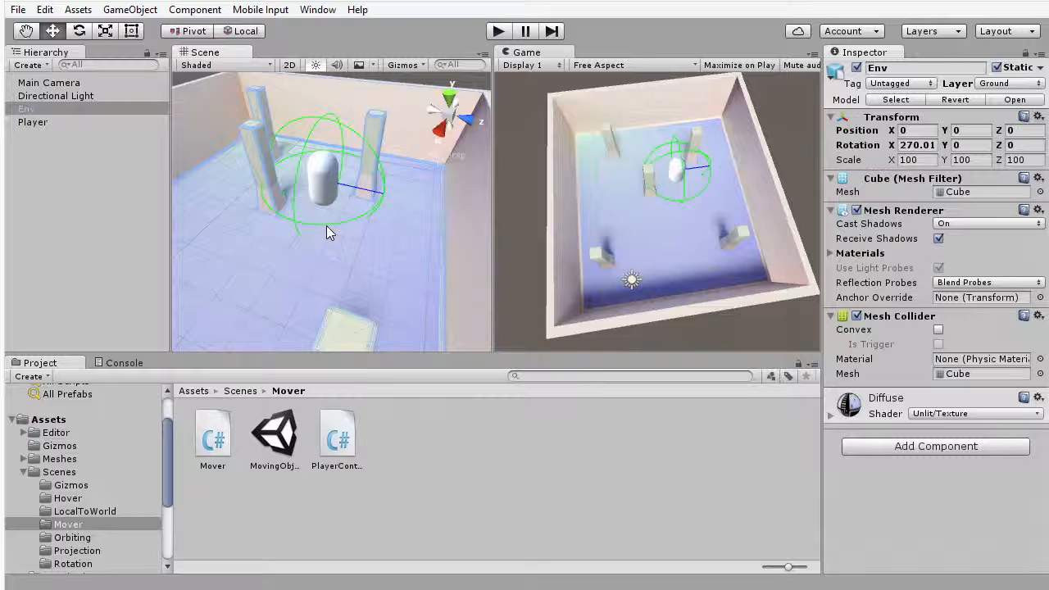